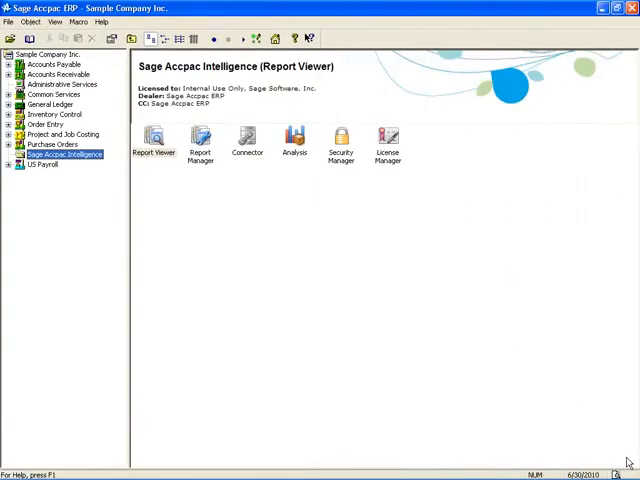
pyautogui.moveTo(461, 401)
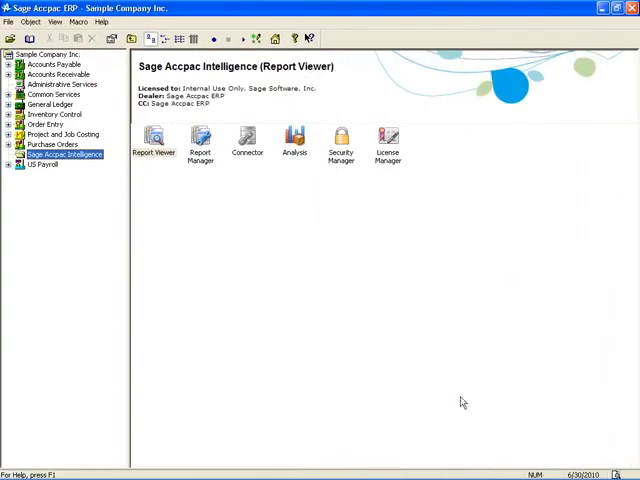
# Select Report Manager among the Sage Accpac Intelligence tools
pyautogui.click(200, 143)
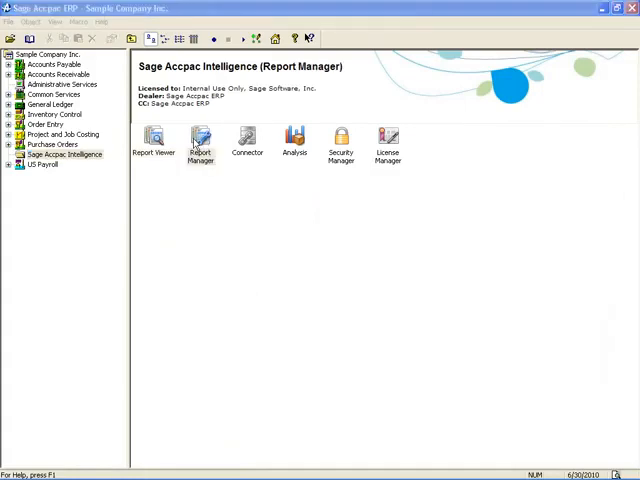
pyautogui.click(200, 142)
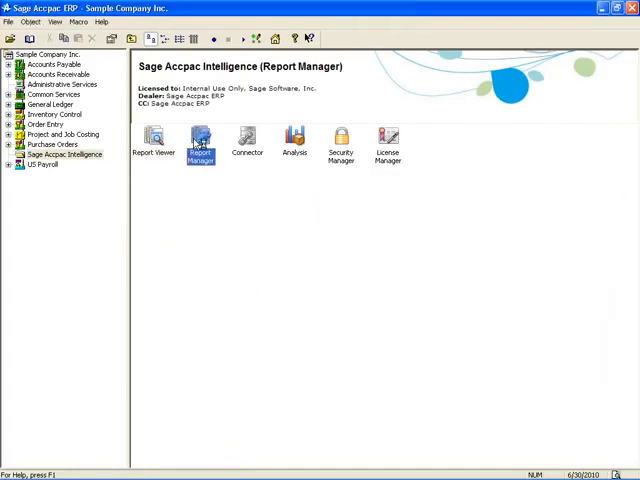
# Launch Report Manager to show the report folders for company SAMINC
pyautogui.doubleClick(199, 140)
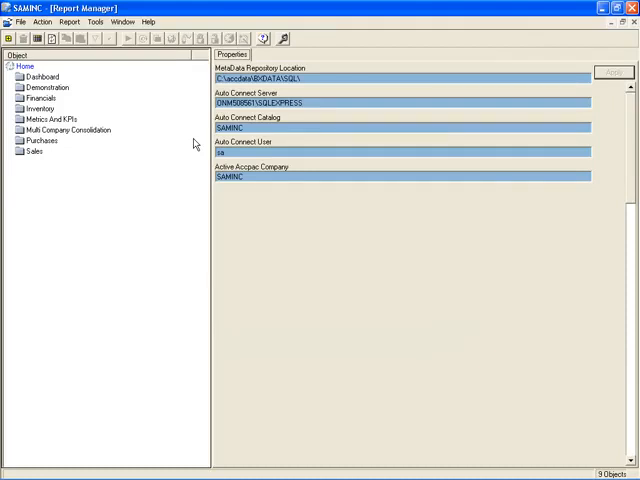
pyautogui.moveTo(52, 166)
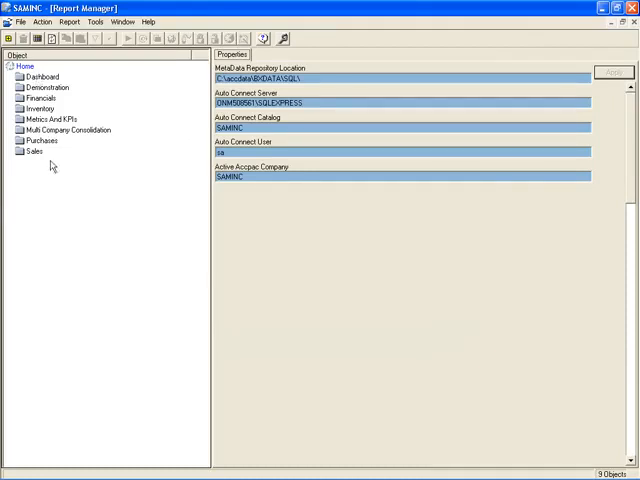
pyautogui.moveTo(47, 171)
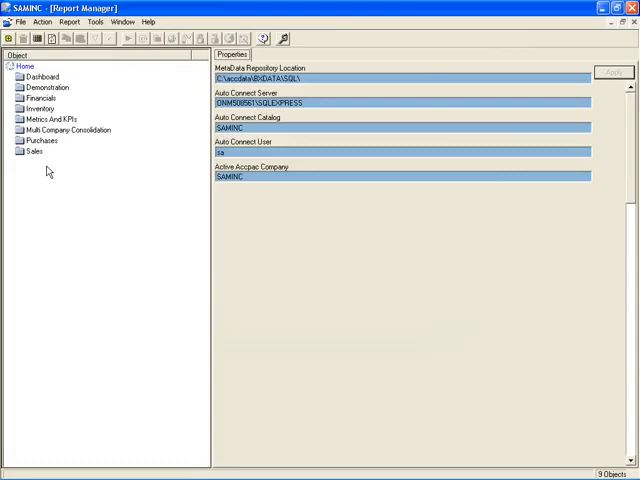
pyautogui.moveTo(93, 155)
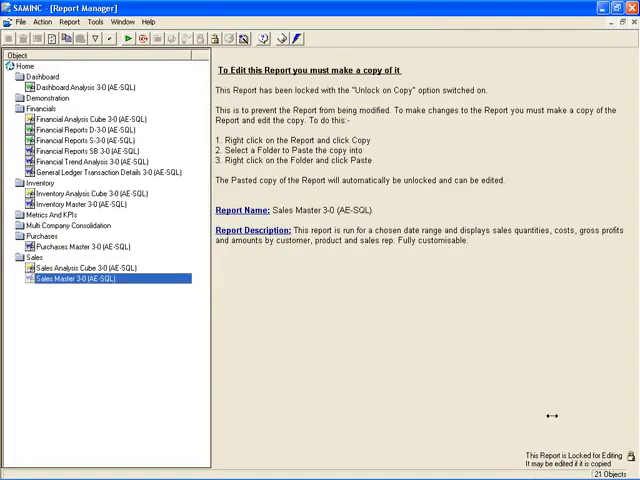
pyautogui.moveTo(290, 93)
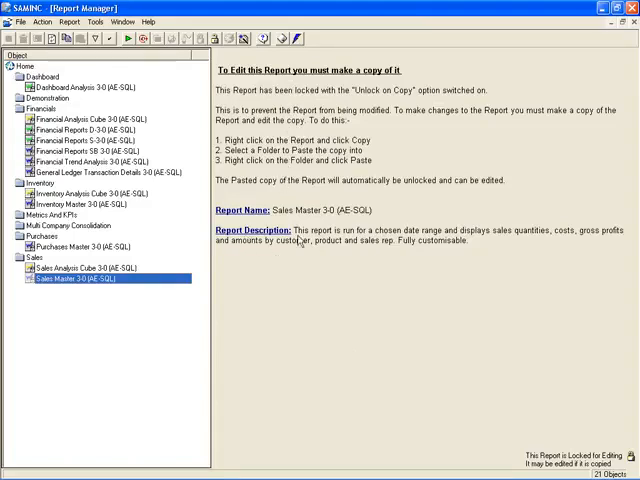
pyautogui.moveTo(500, 243)
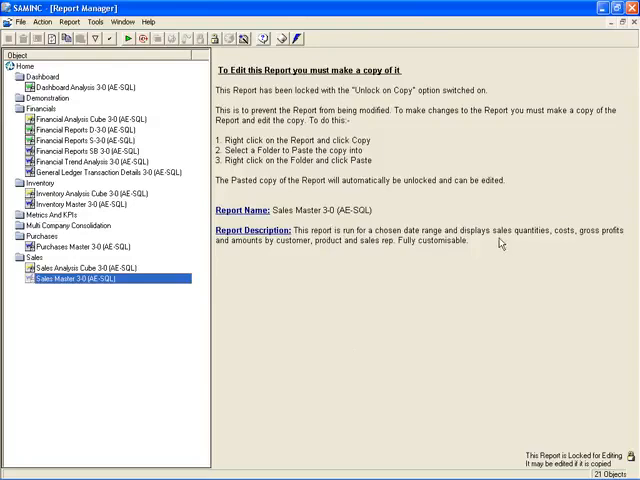
pyautogui.moveTo(500, 243)
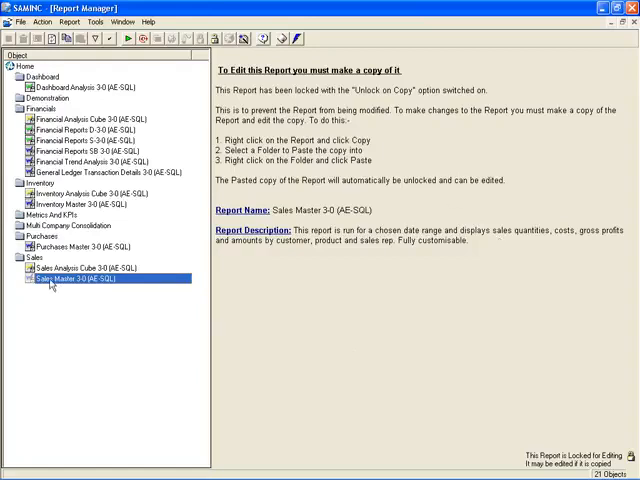
pyautogui.moveTo(52, 285)
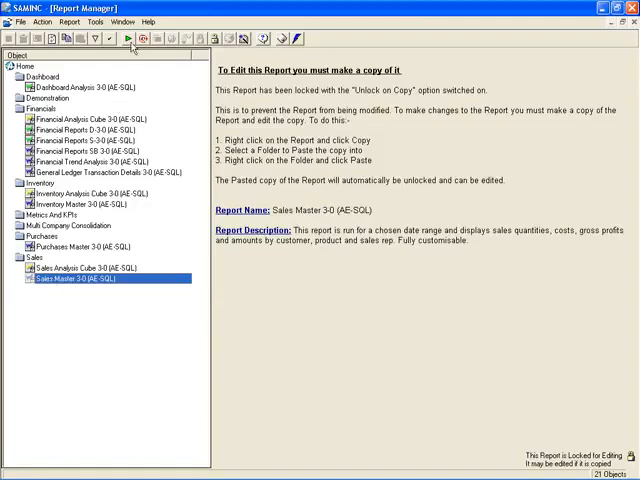
# Run the Sales Master 3-0 report, accepting its start and end dates
pyautogui.click(130, 38)
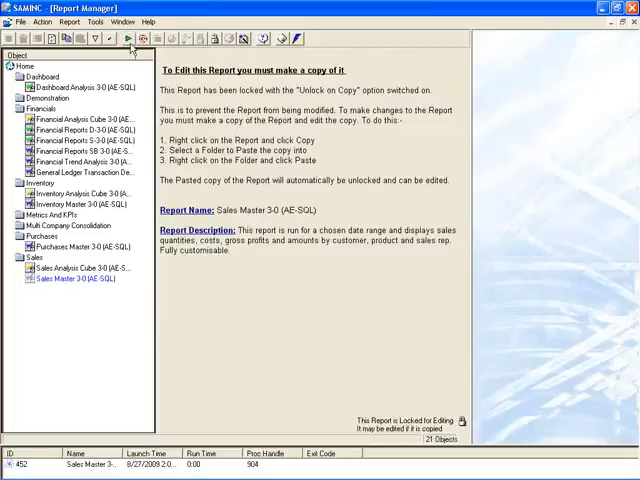
pyautogui.click(129, 38)
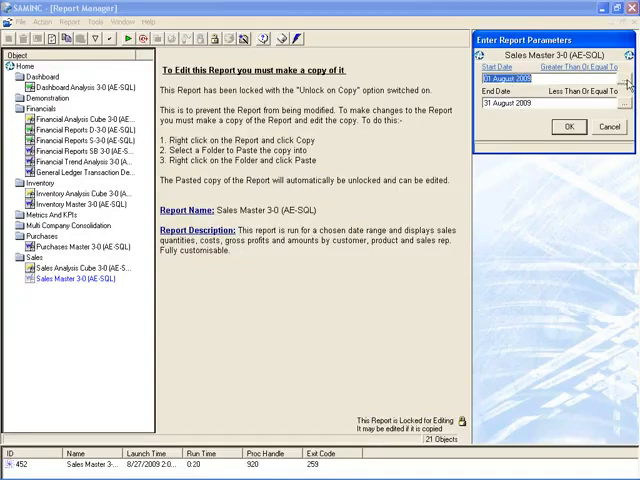
pyautogui.click(627, 79)
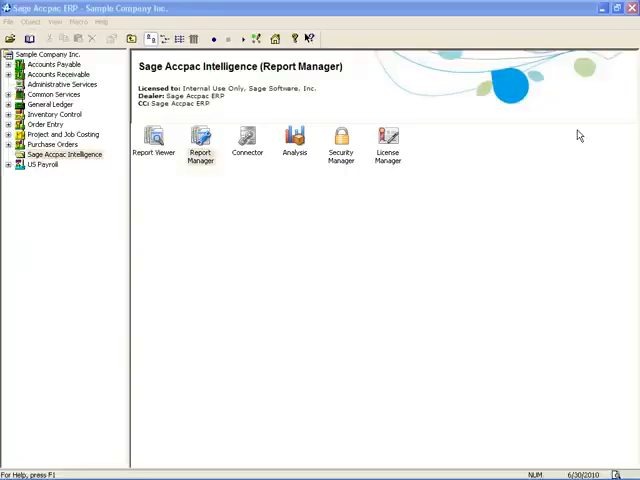
# Review the June 2010 Sales Master workbook and close Excel without saving
pyautogui.doubleClick(200, 140)
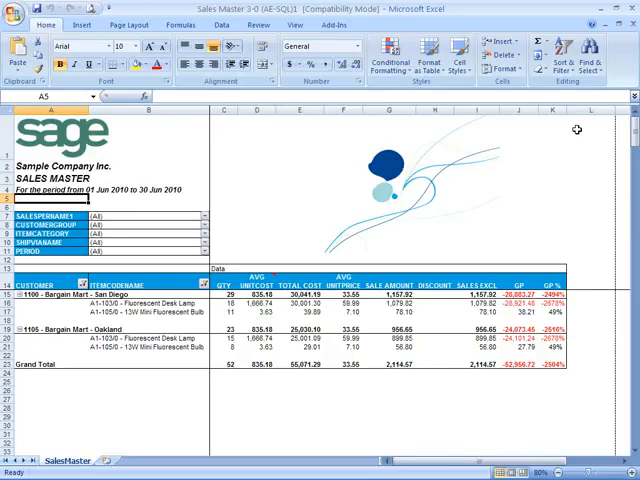
pyautogui.moveTo(578, 131)
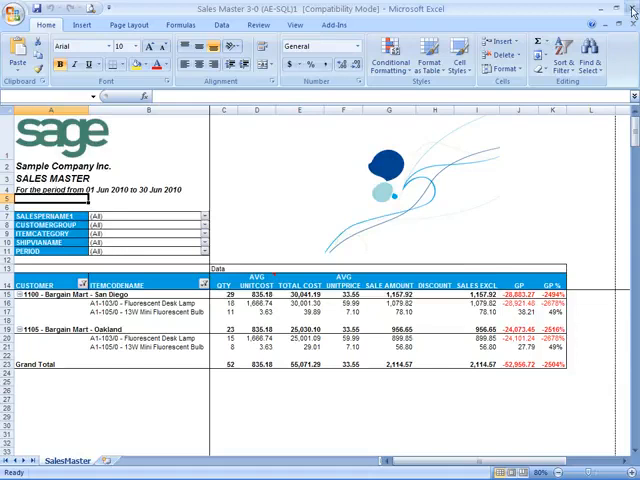
pyautogui.click(631, 9)
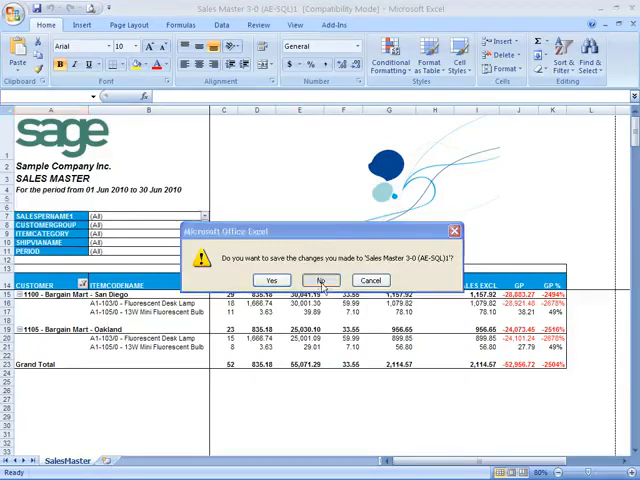
pyautogui.click(321, 279)
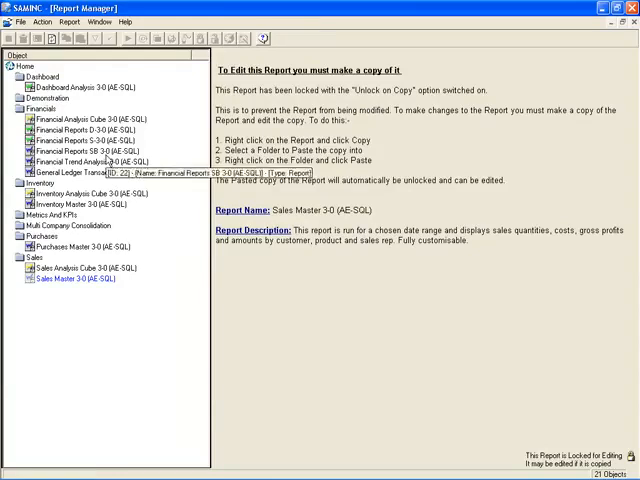
# Run Financial Reports SB 3-0 (AE-SQL) with financial year 2010
pyautogui.click(90, 151)
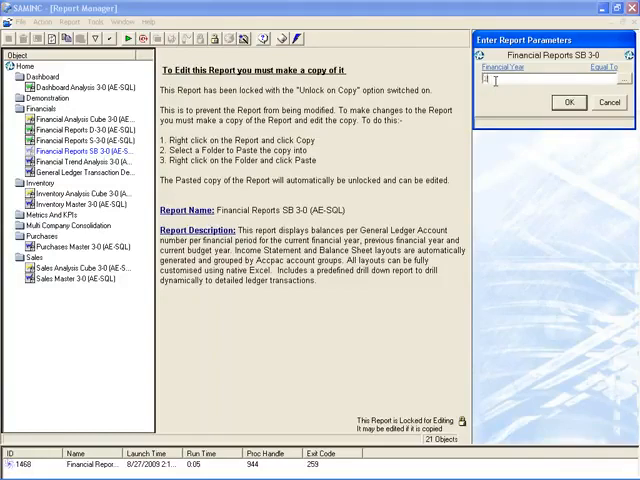
pyautogui.write('2010')
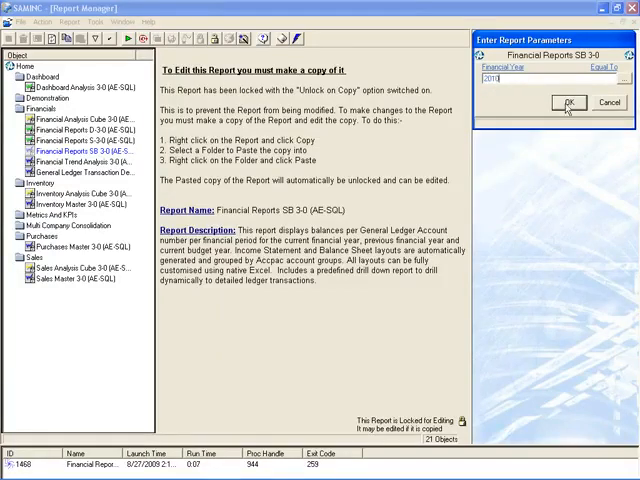
pyautogui.click(566, 102)
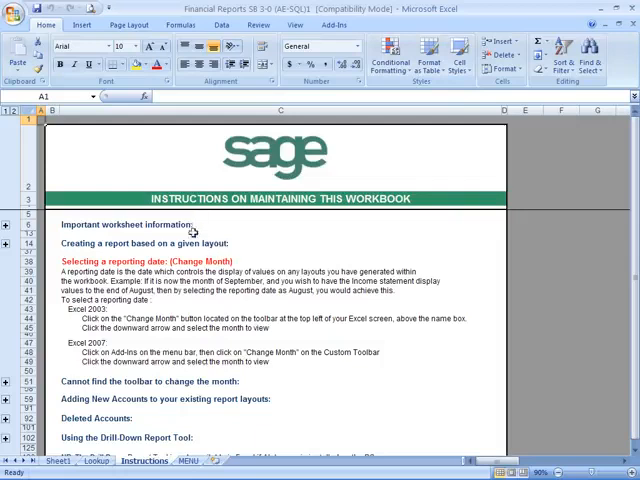
pyautogui.moveTo(210, 382)
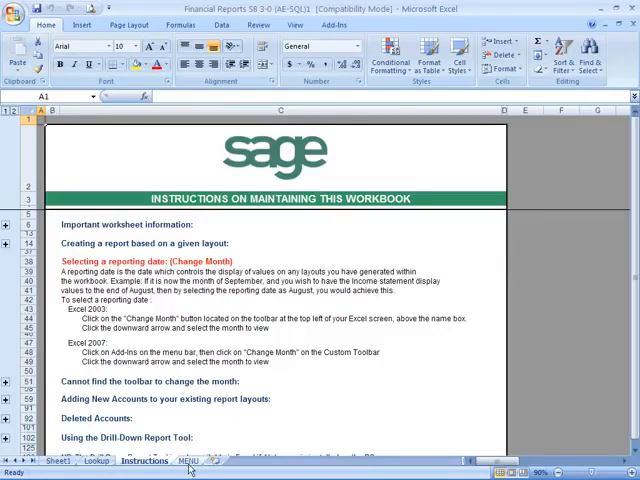
# Show the MENU sheet listing twelve Management Accounts layouts
pyautogui.click(188, 460)
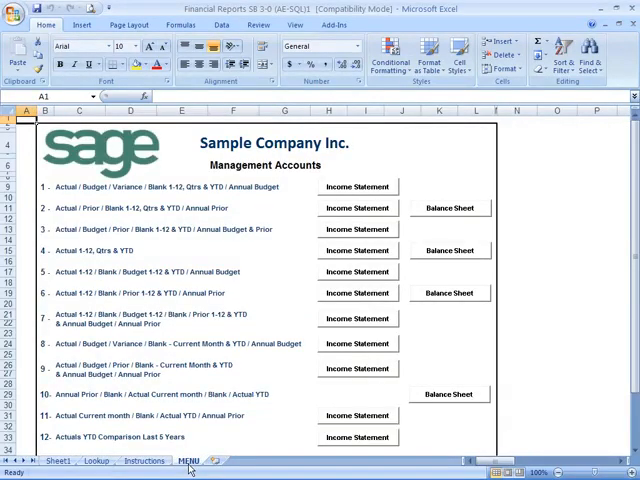
pyautogui.moveTo(431, 169)
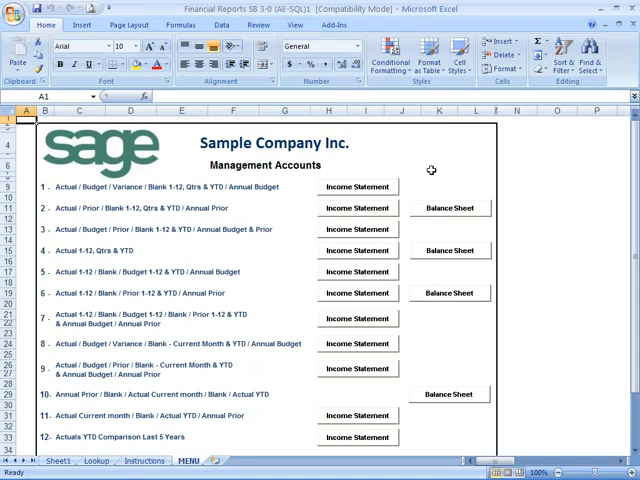
pyautogui.moveTo(365, 167)
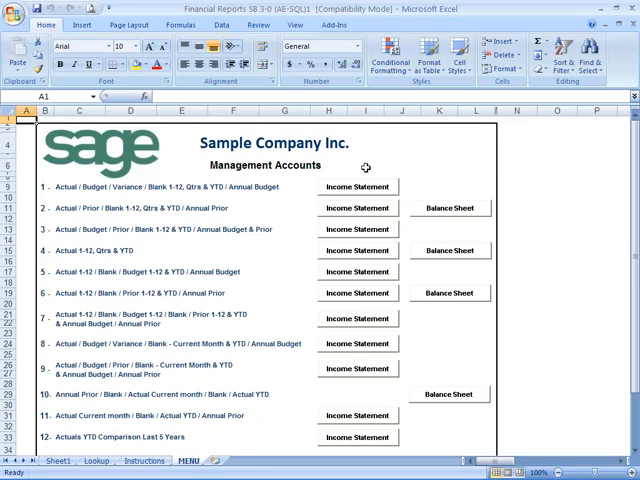
pyautogui.moveTo(357, 191)
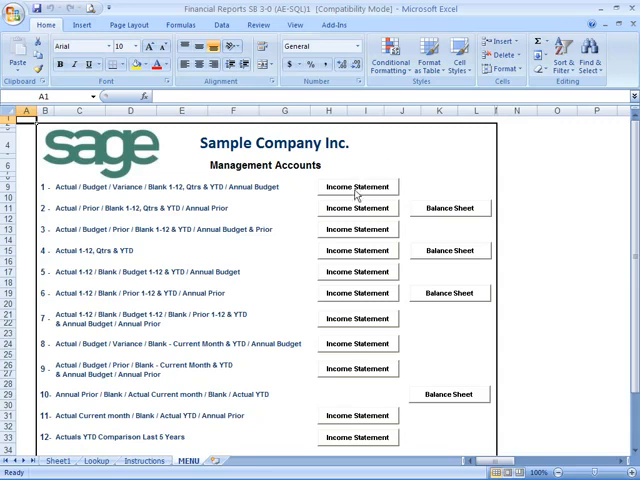
# Generate layout 1 as an 'Income Statement' sheet for December 2010
pyautogui.click(357, 187)
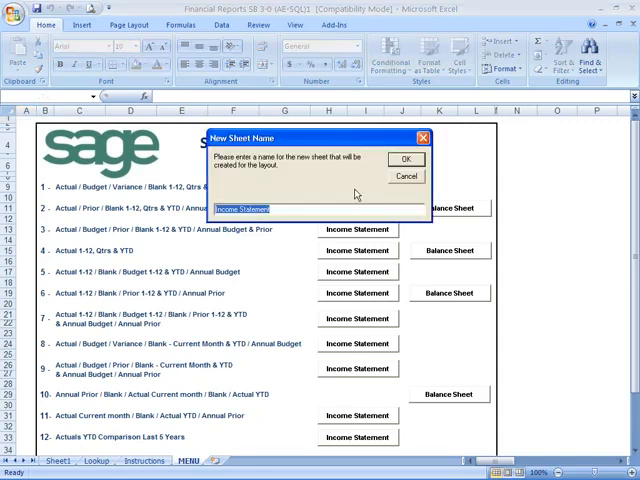
pyautogui.moveTo(305, 190)
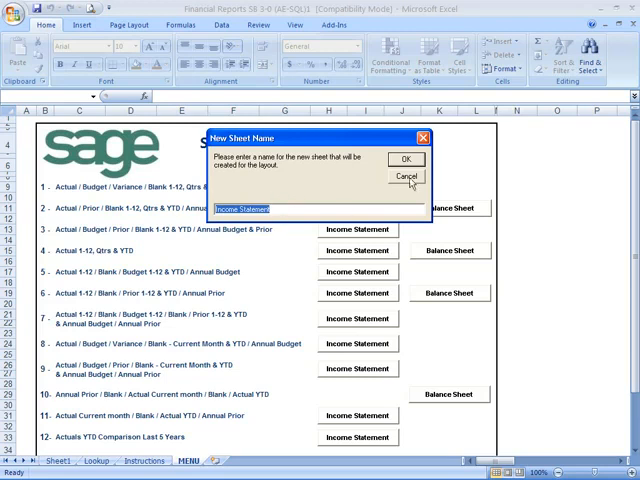
pyautogui.click(406, 159)
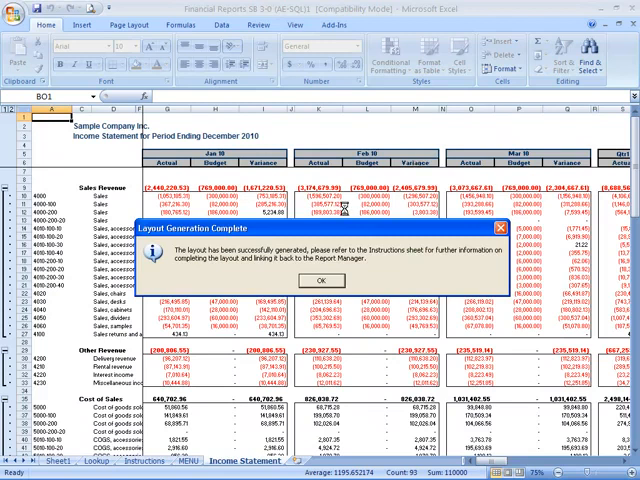
pyautogui.click(292, 280)
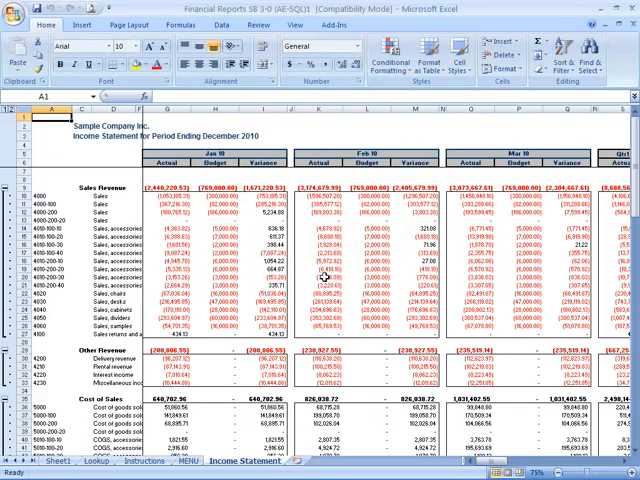